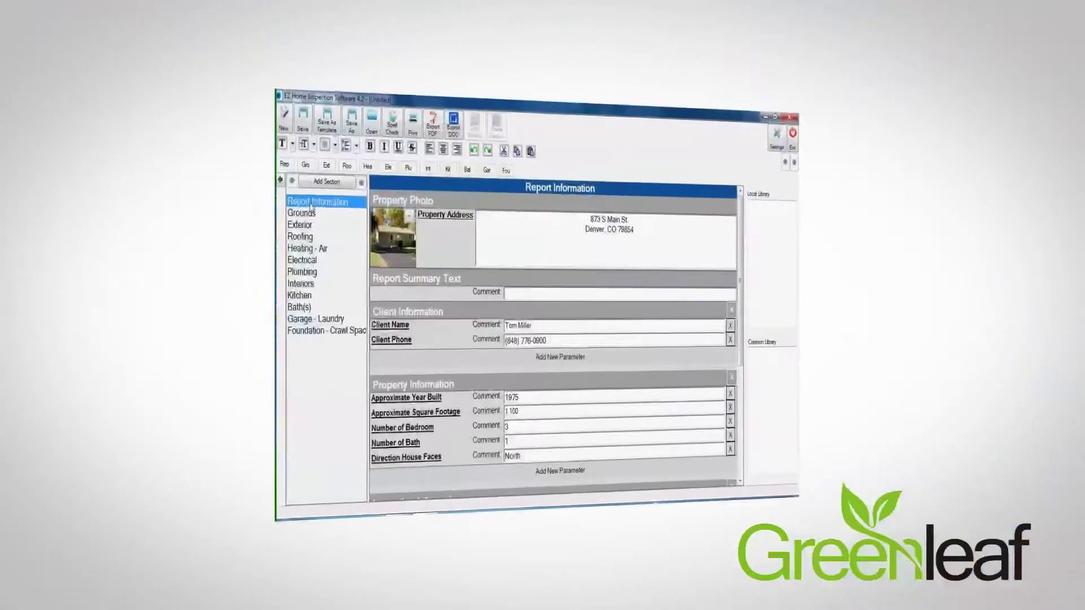
# Add a new report section named 'Swimming Pool'.
pyautogui.click(316, 172)
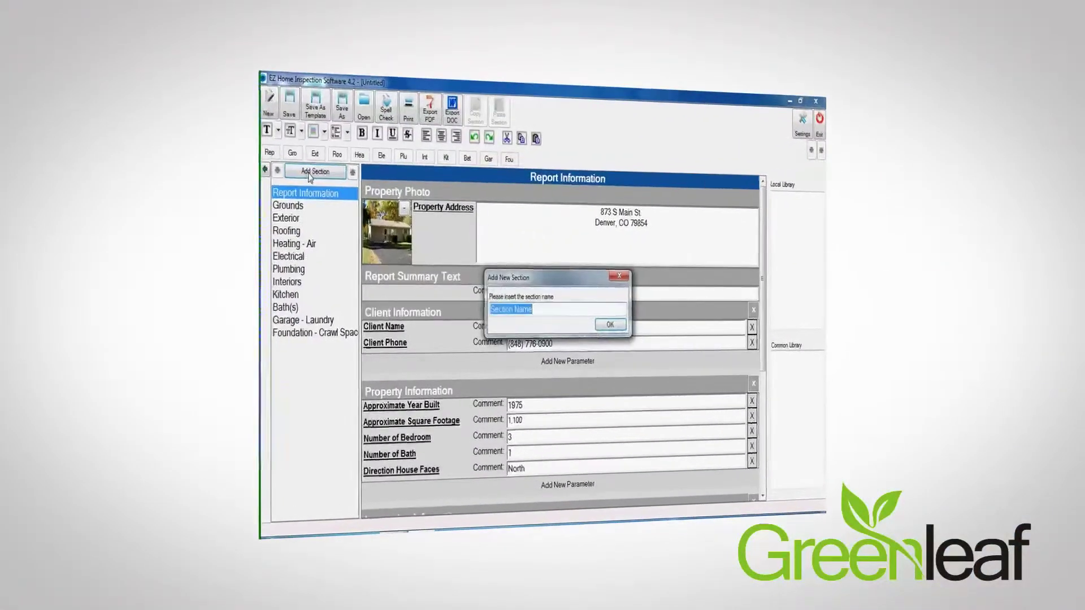
pyautogui.write('Swimm')
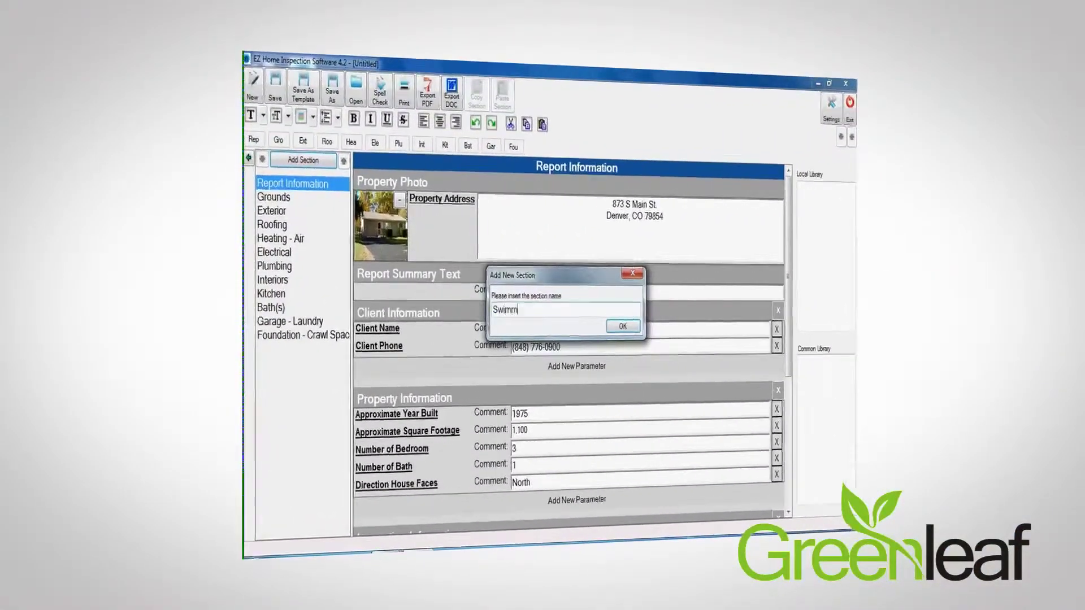
pyautogui.click(621, 326)
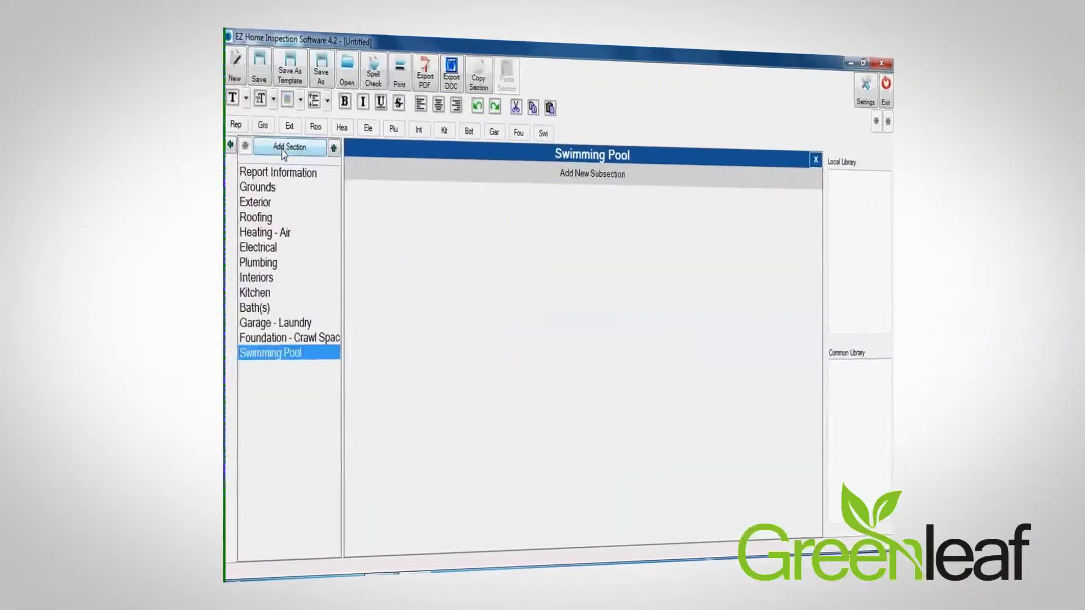
# Preview the completed report with house photo, client and property information.
pyautogui.click(591, 174)
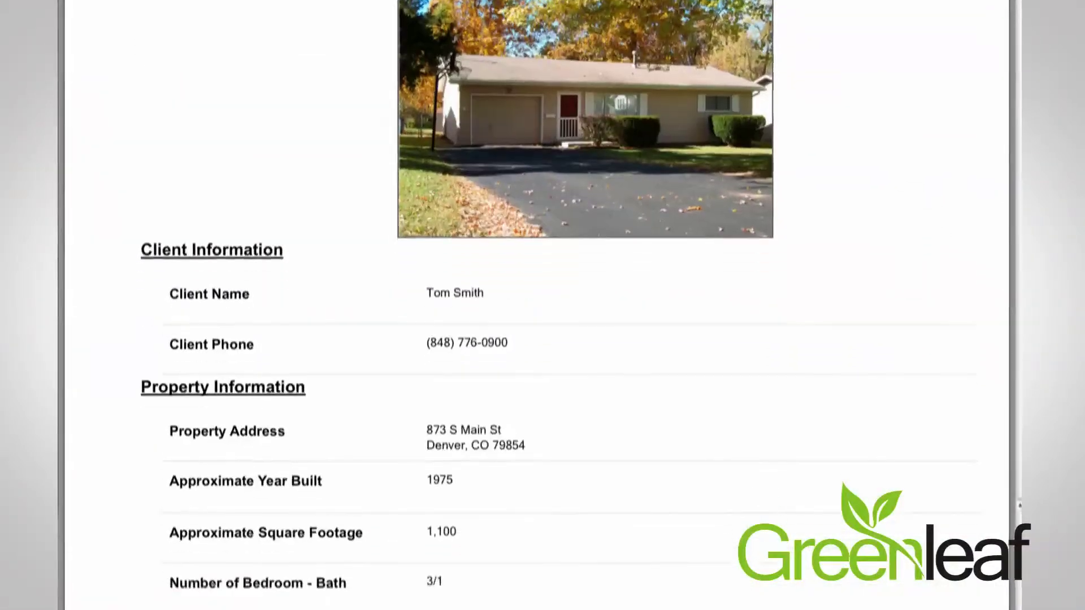
pyautogui.scroll(-3)
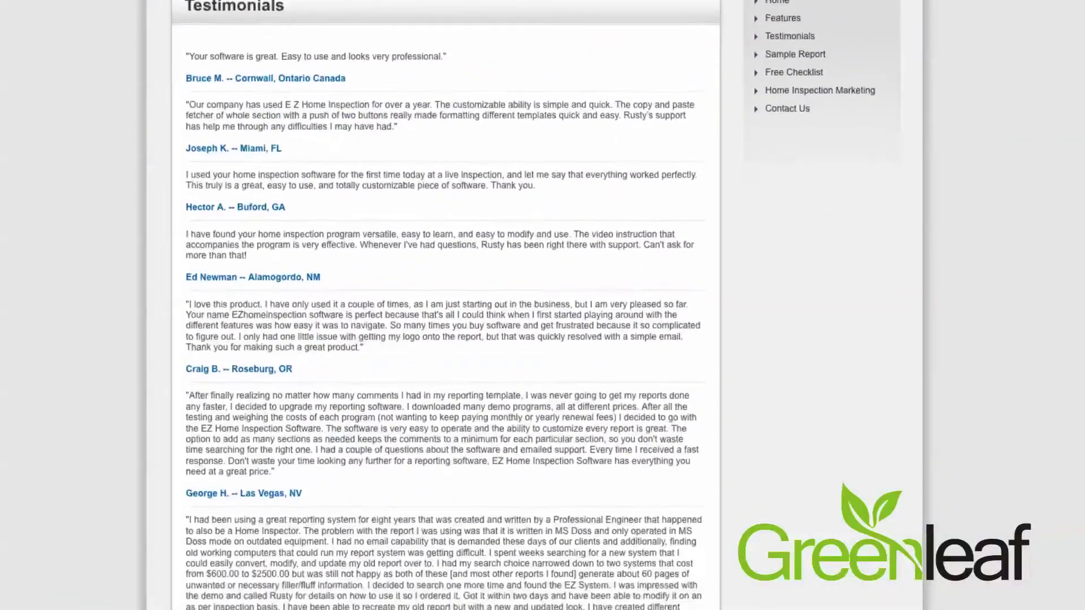
pyautogui.scroll(-3)
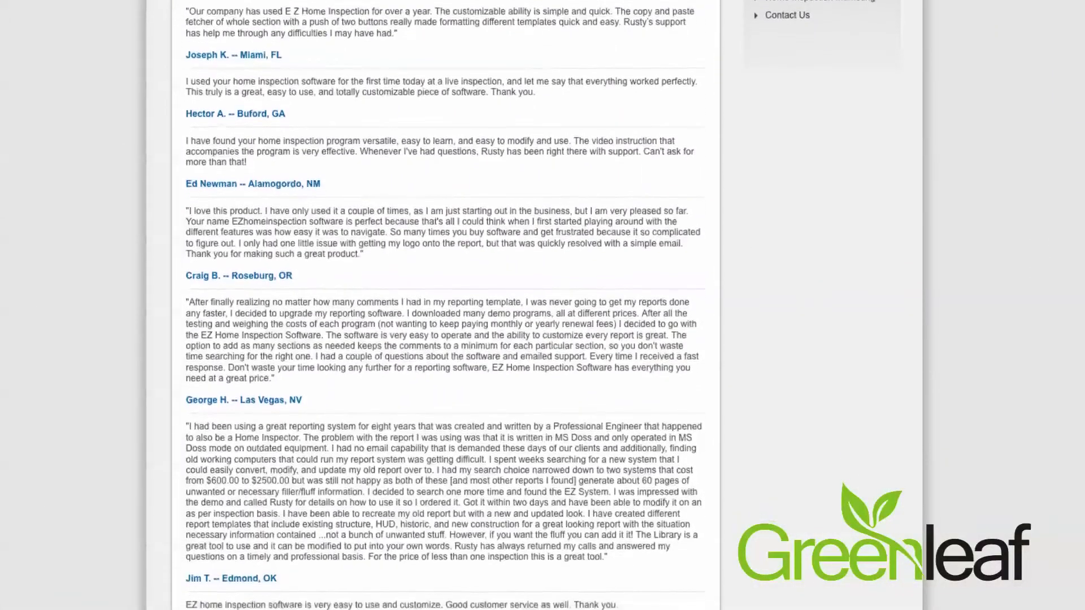
pyautogui.scroll(-3)
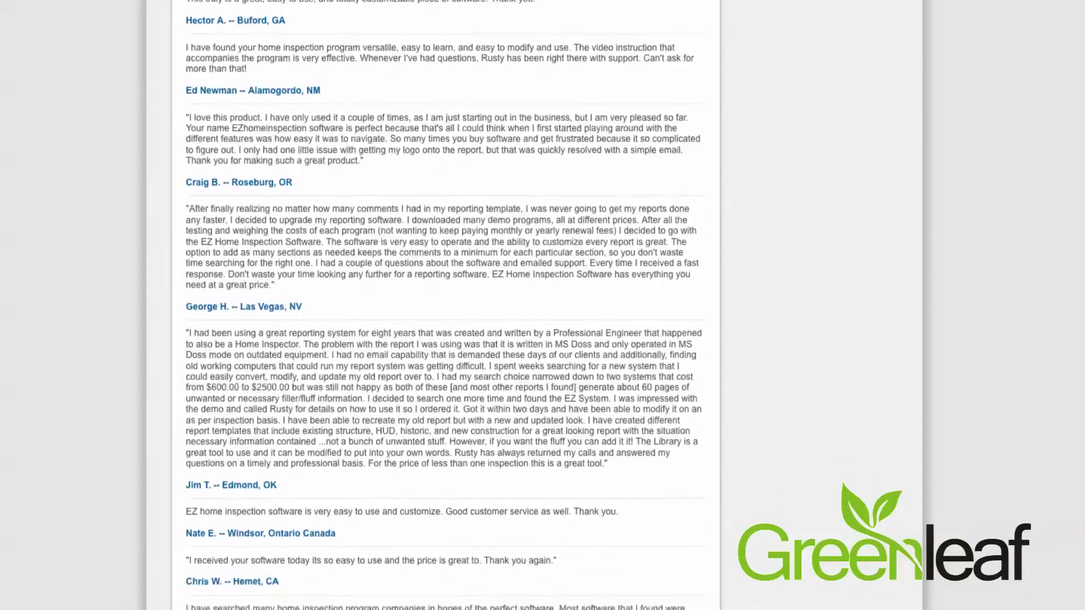
pyautogui.scroll(-3)
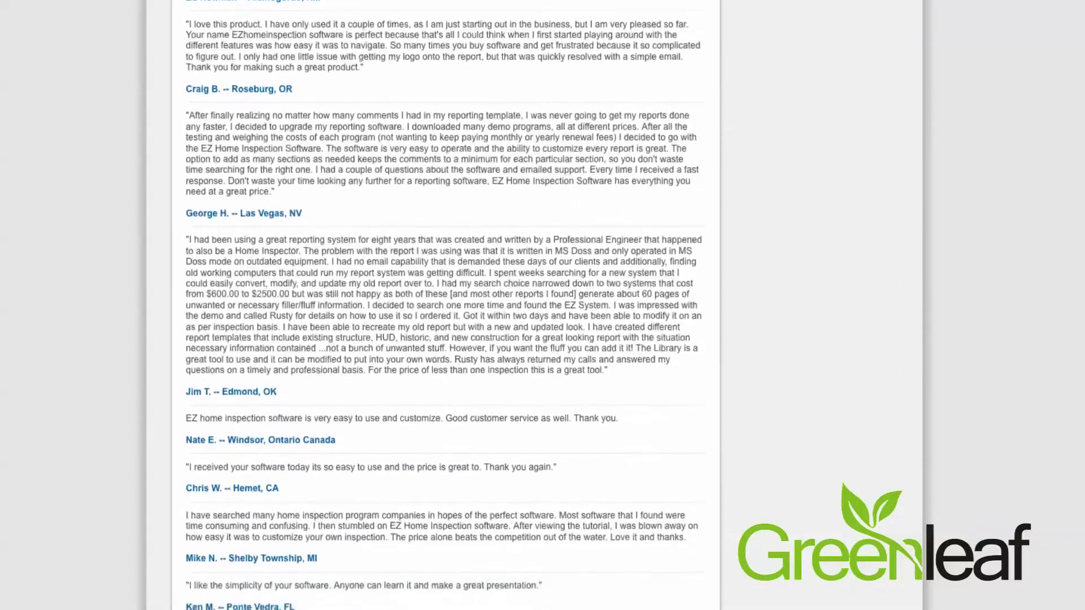
pyautogui.scroll(-3)
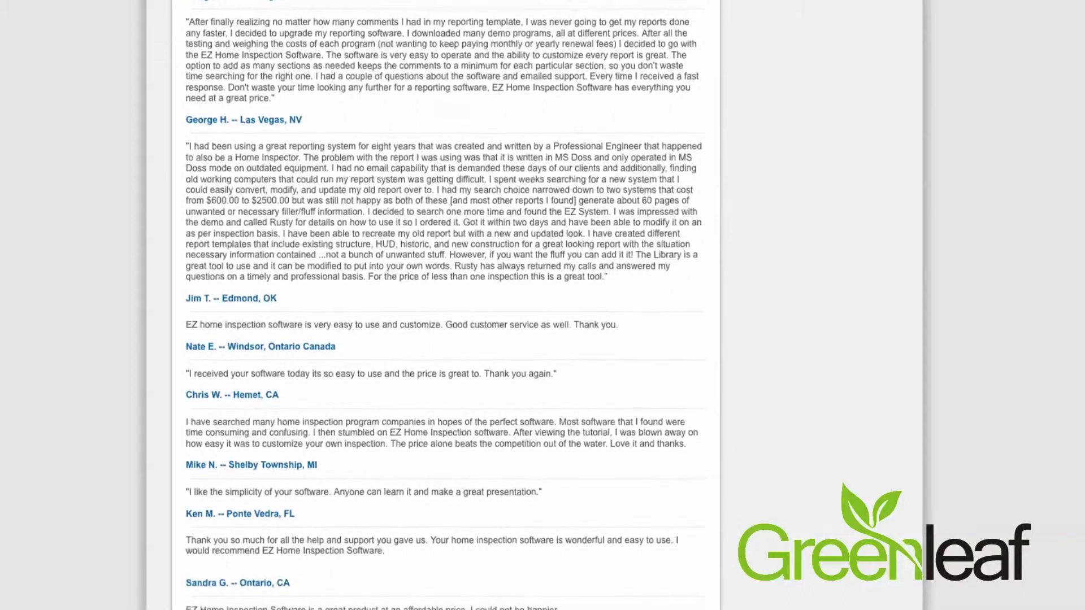